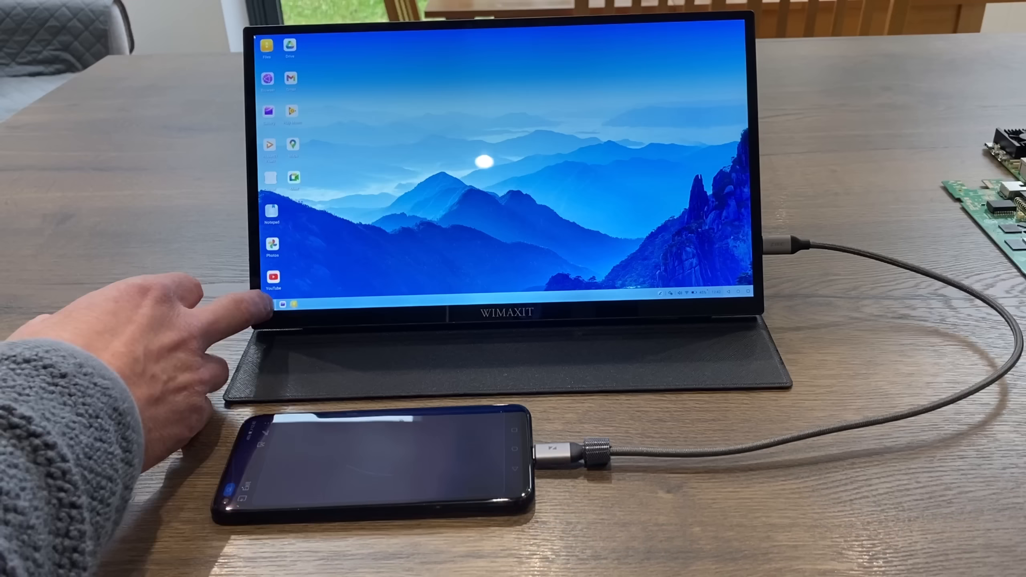
Open the EMUI Desktop app drawer from the taskbar's left launcher button.
click(282, 304)
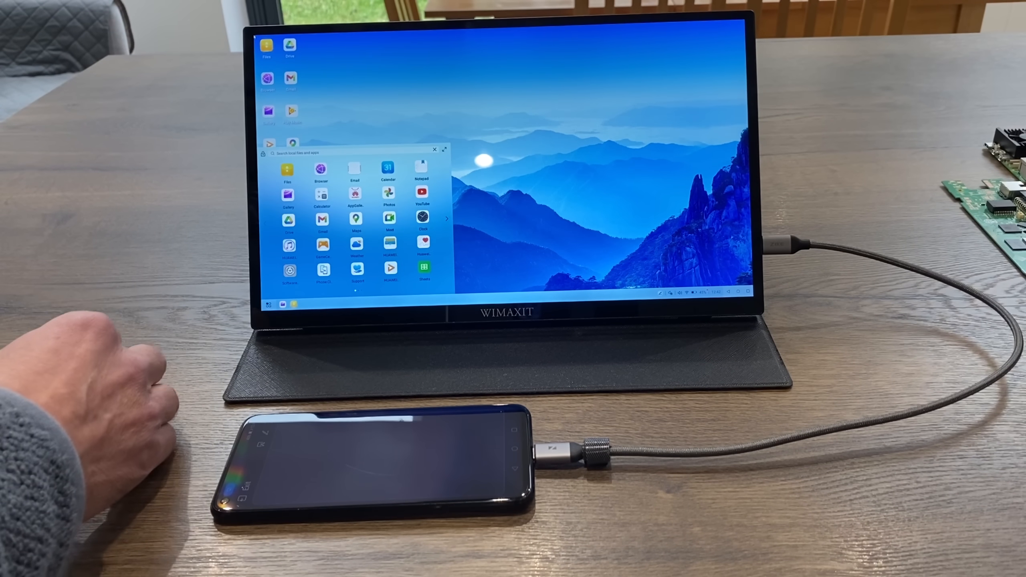